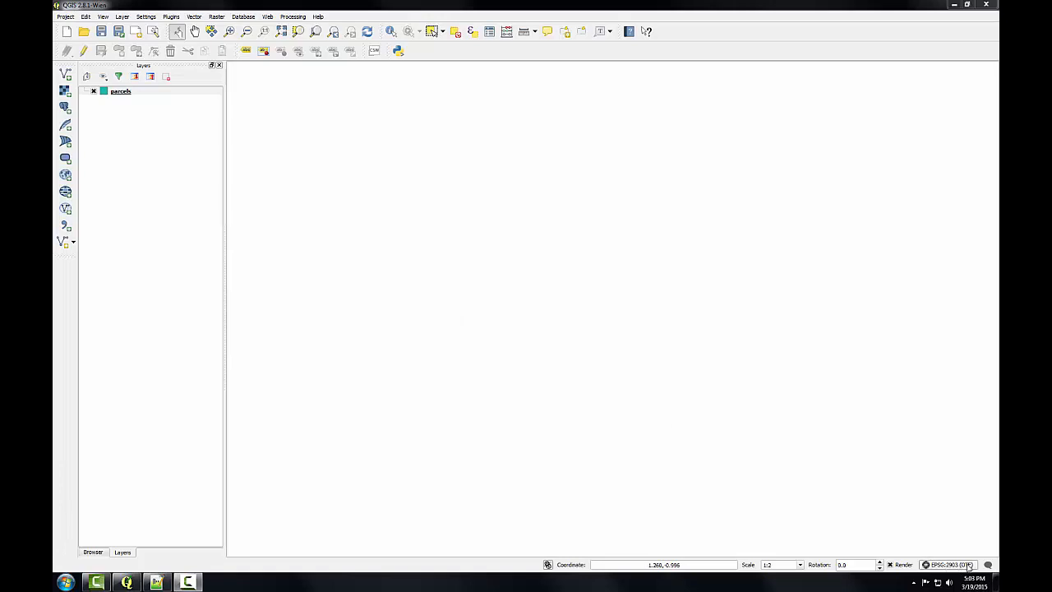
pyautogui.moveTo(414, 250)
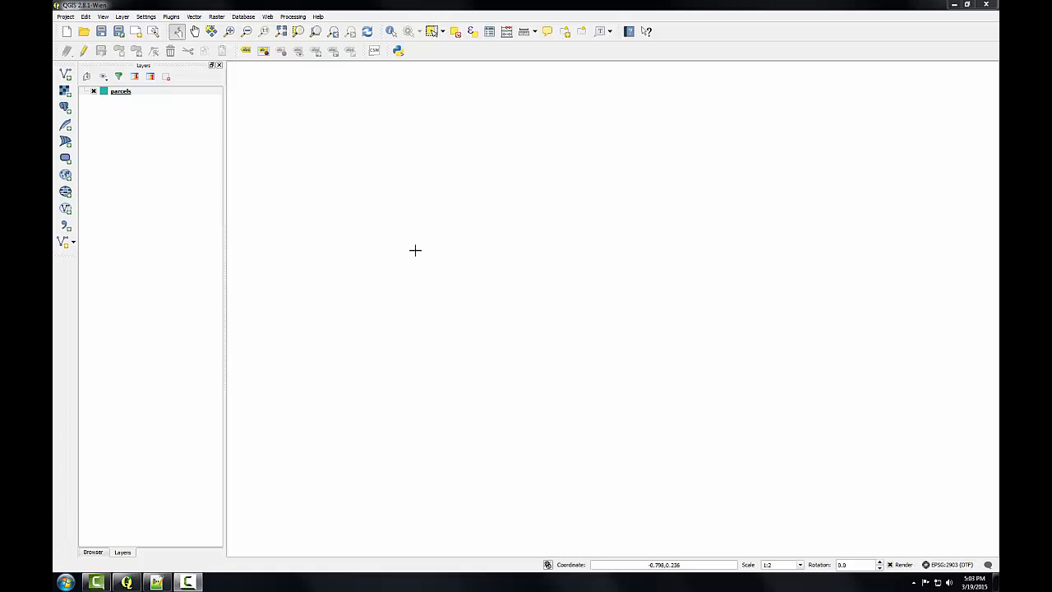
pyautogui.moveTo(210, 57)
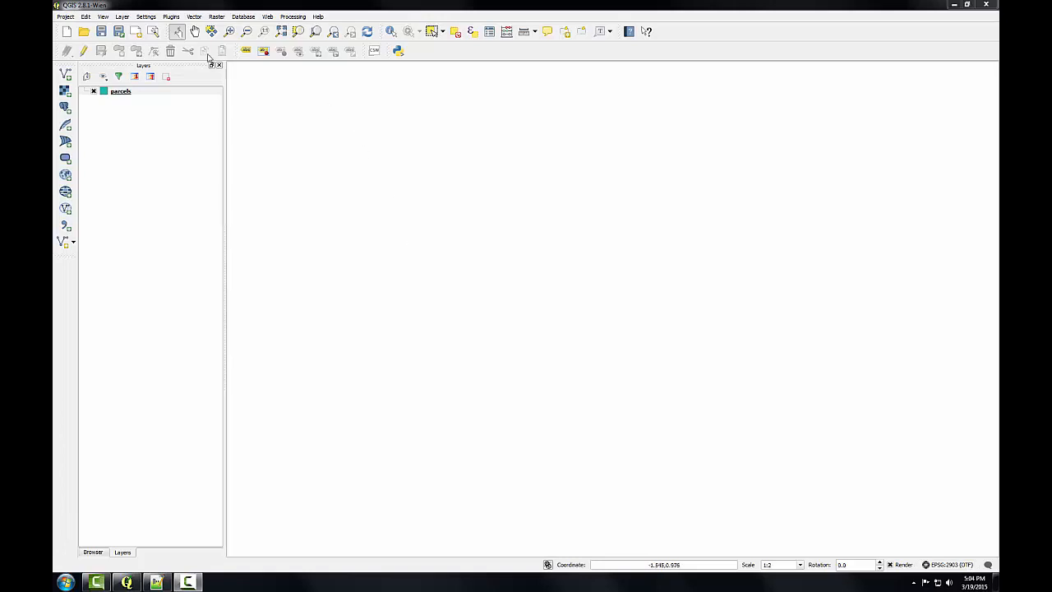
# Check in the Plugin Manager that the Georeferencer is among the installed plugins.
pyautogui.click(171, 16)
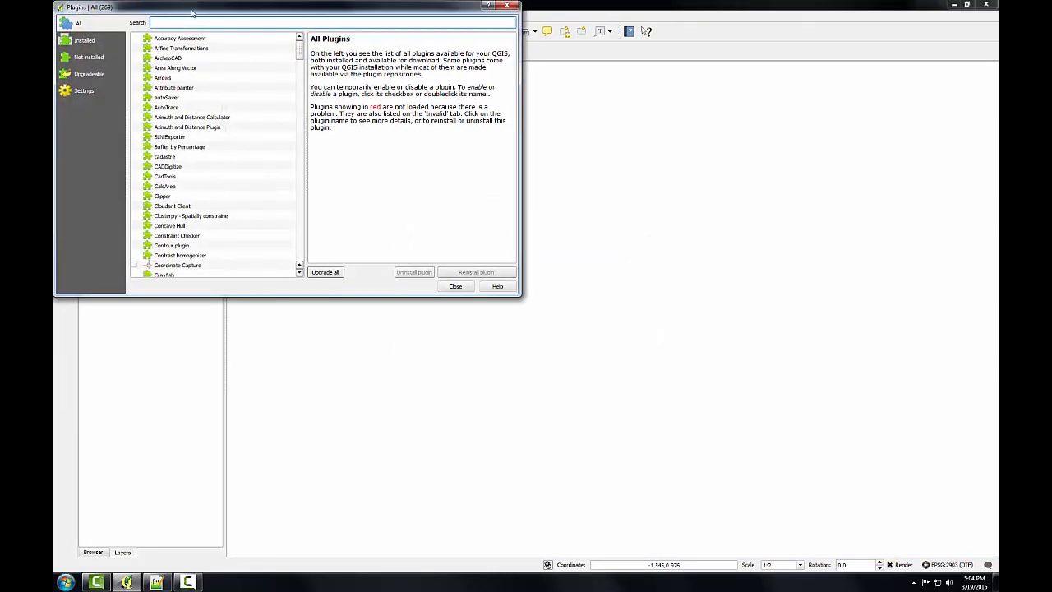
pyautogui.moveTo(189, 14); pyautogui.dragTo(452, 115)
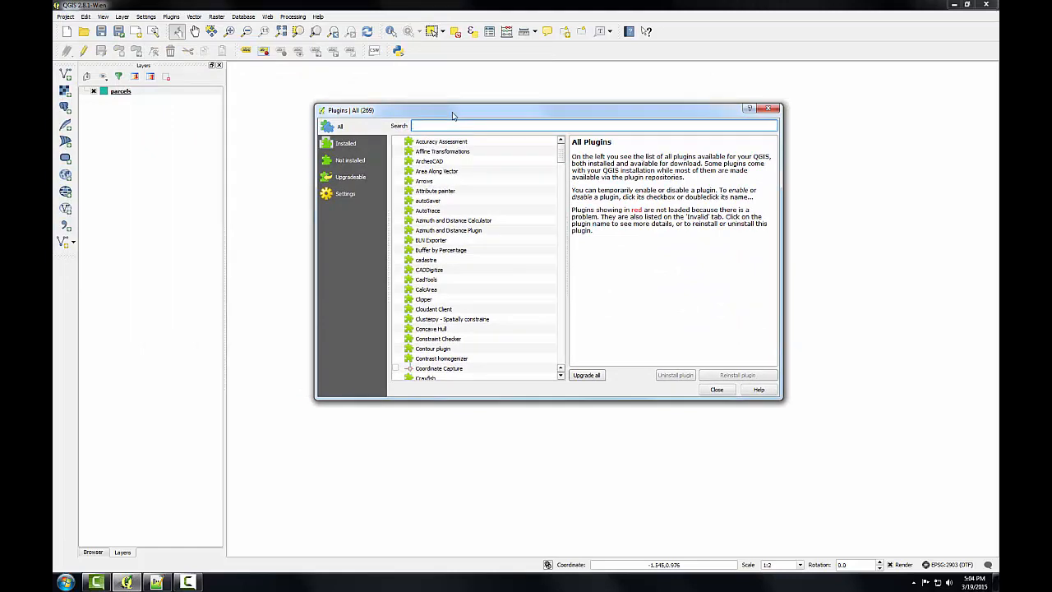
pyautogui.click(347, 143)
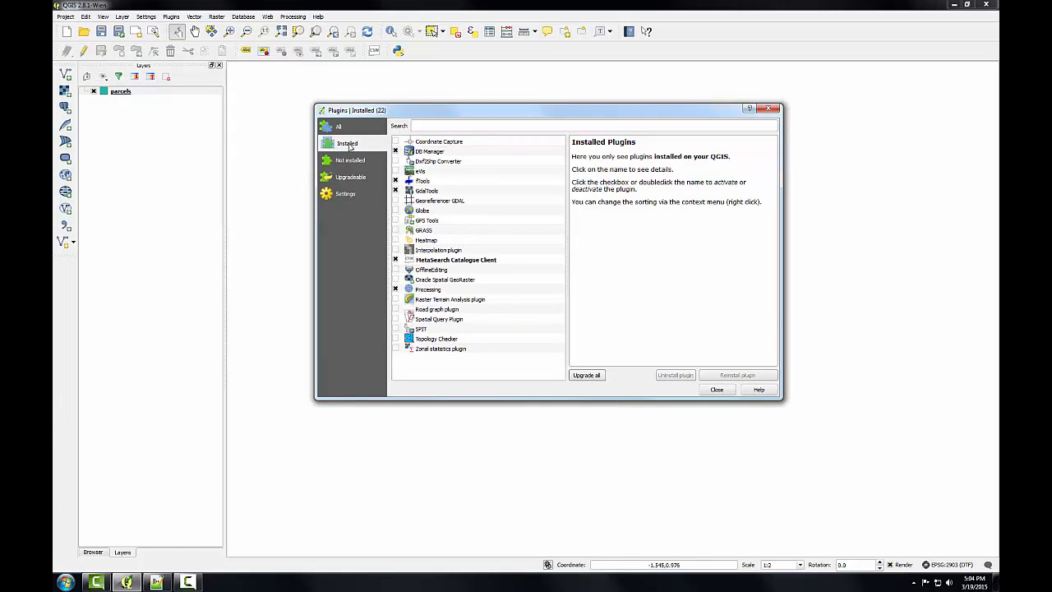
pyautogui.moveTo(430, 205)
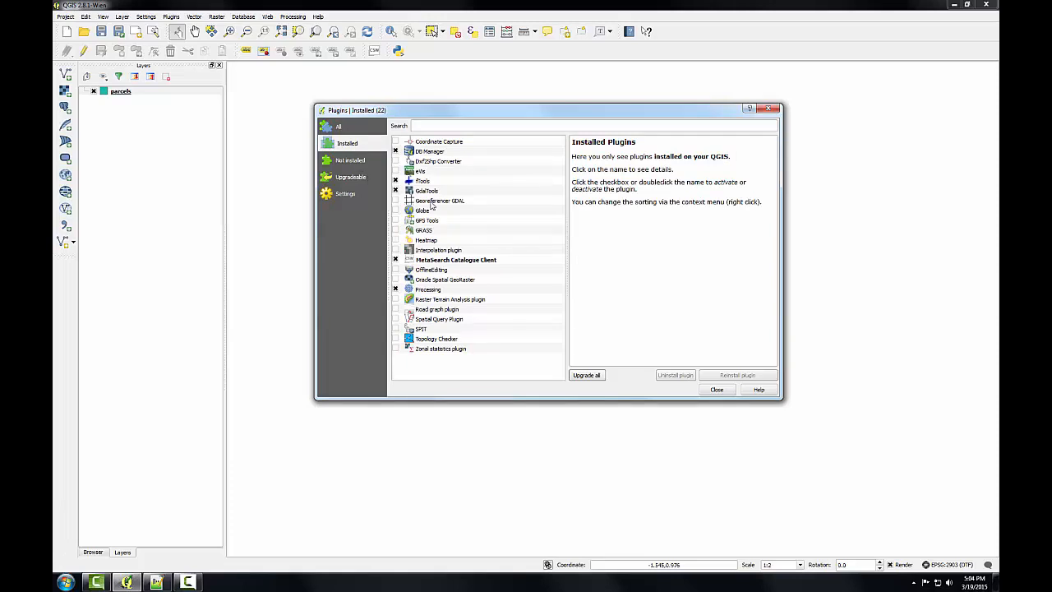
pyautogui.moveTo(447, 203)
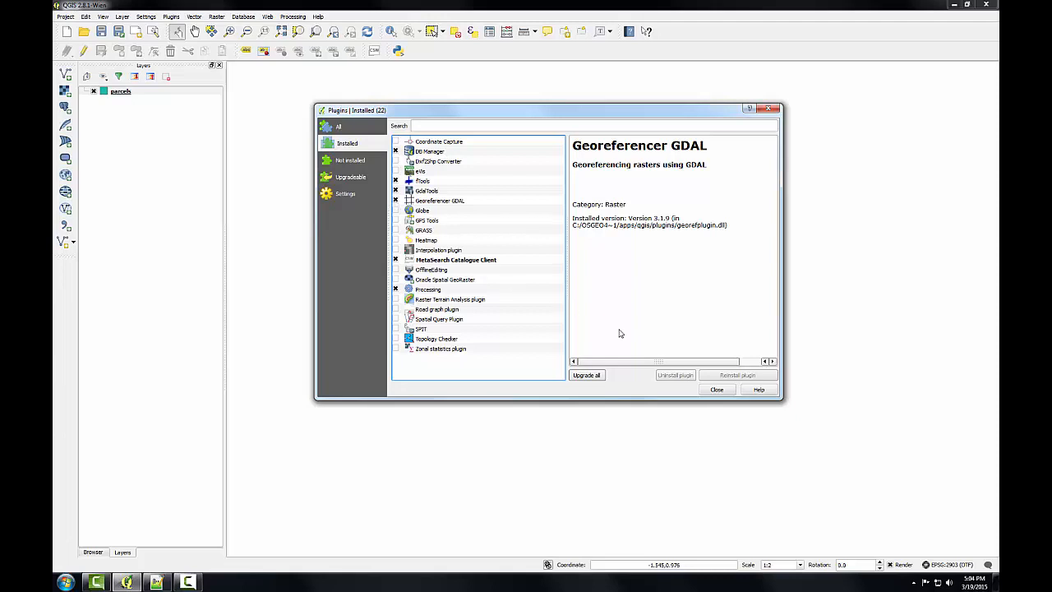
pyautogui.click(717, 388)
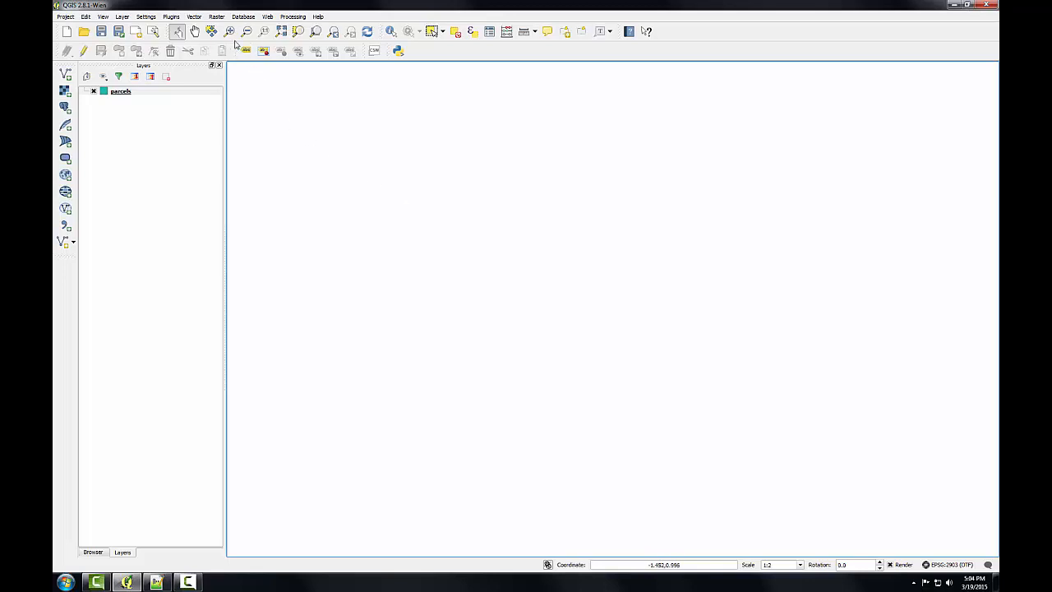
# Launch the Georeferencer from the Raster menu.
pyautogui.click(217, 16)
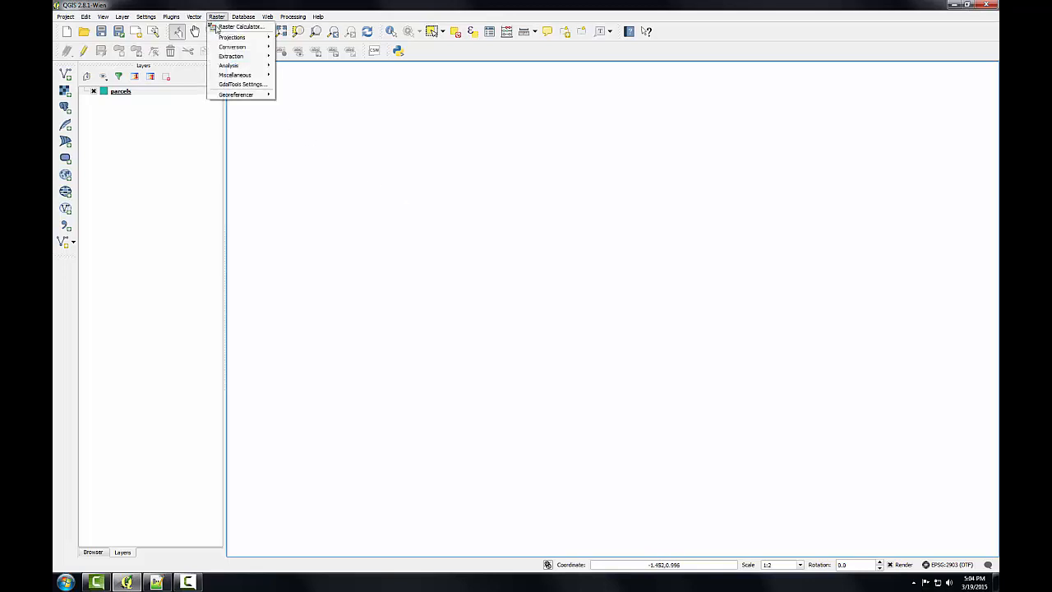
pyautogui.moveTo(237, 93)
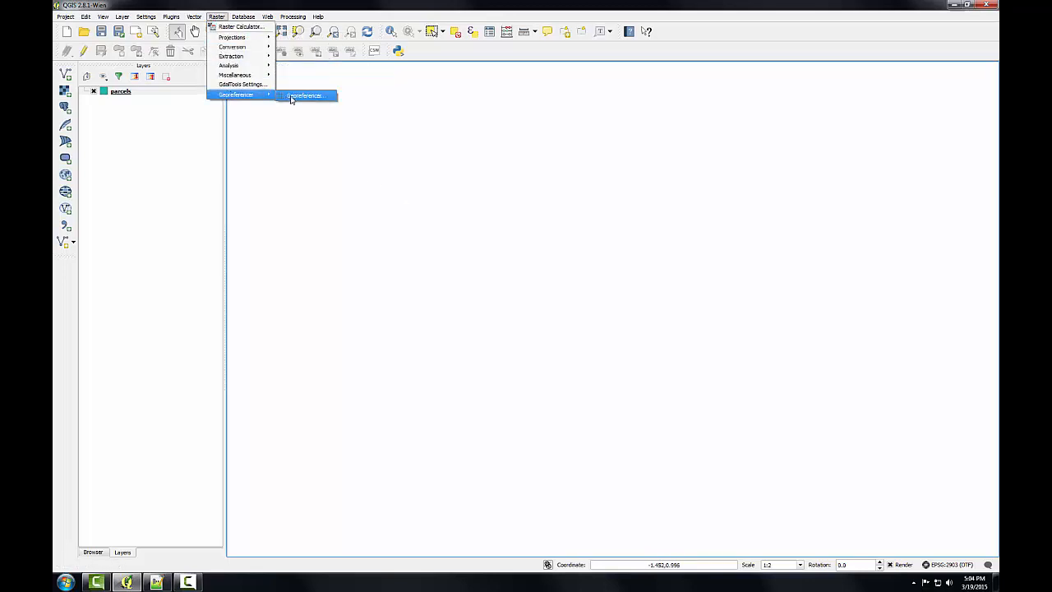
pyautogui.click(303, 96)
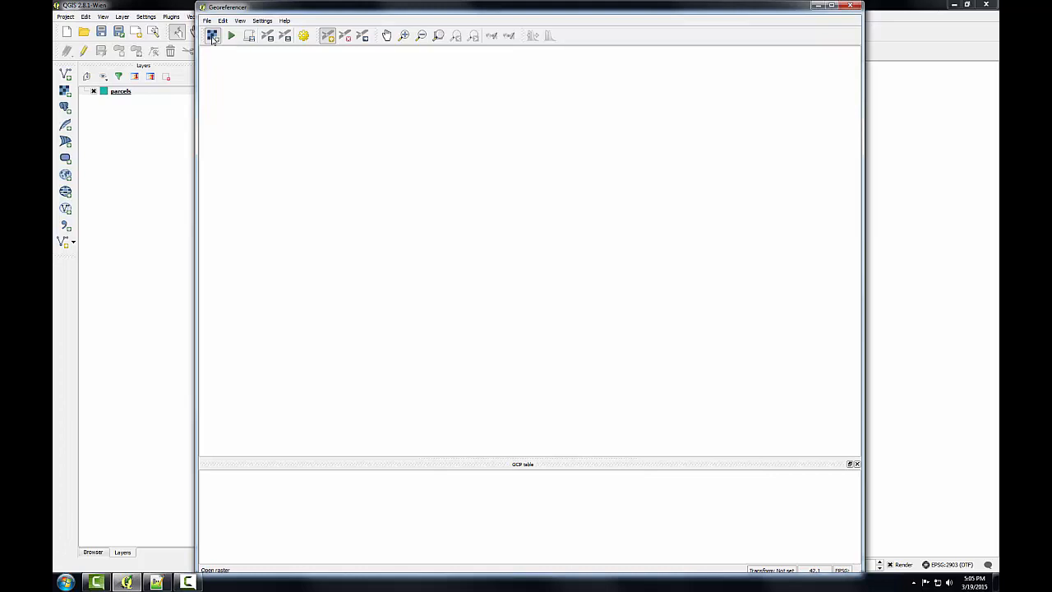
# Load the zone_map image from the Data folder into the Georeferencer and confirm its CRS.
pyautogui.click(212, 36)
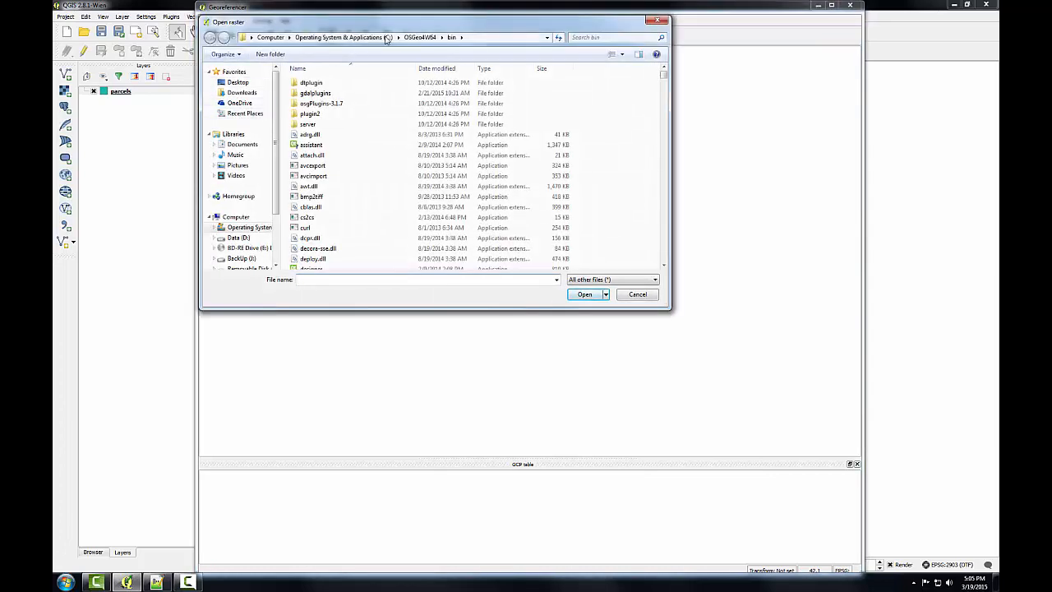
pyautogui.click(398, 36)
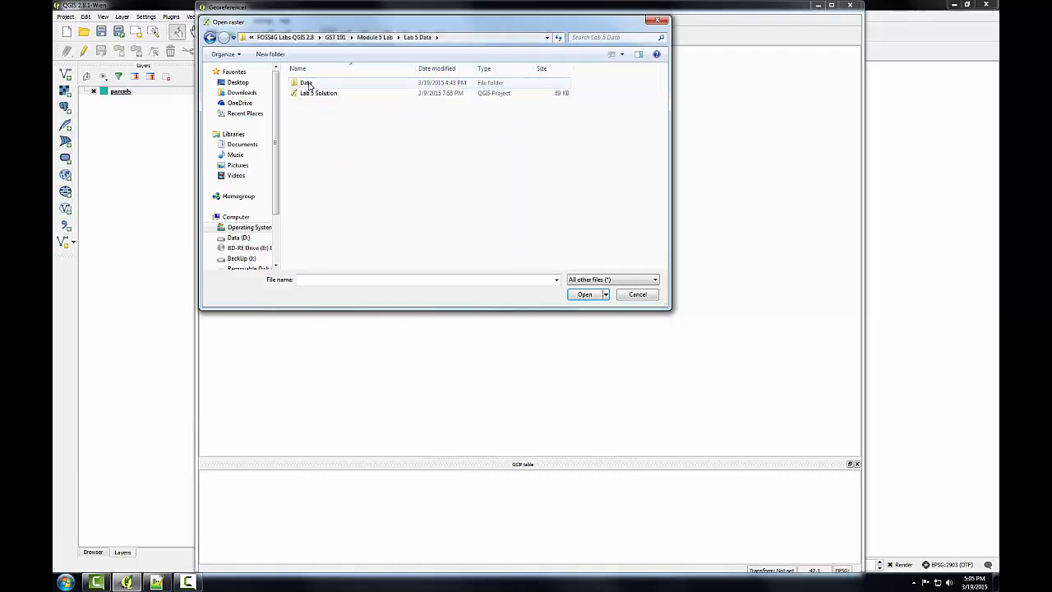
pyautogui.doubleClick(306, 82)
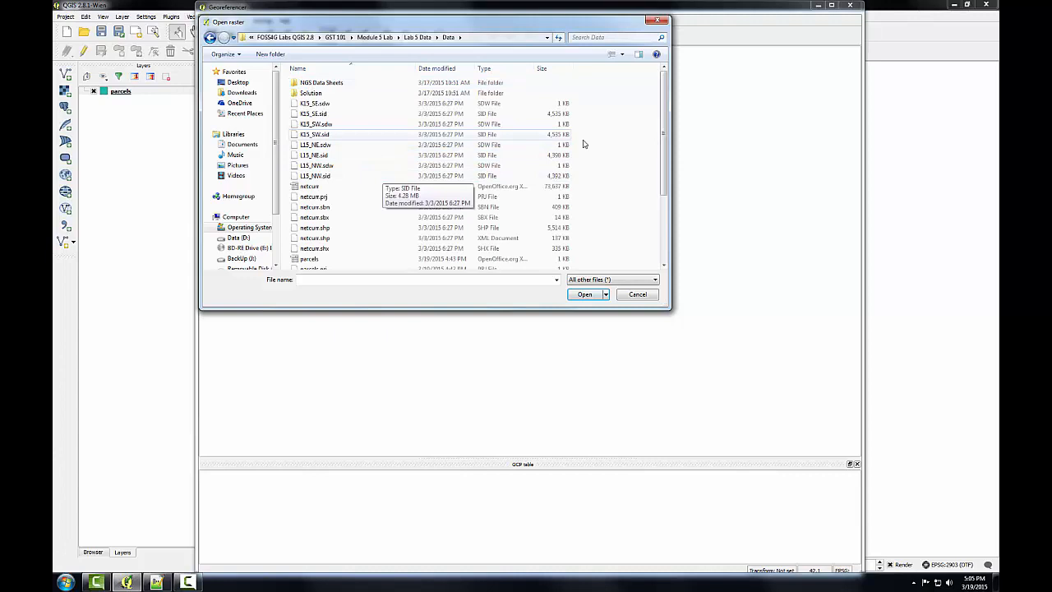
pyautogui.scroll(-3)
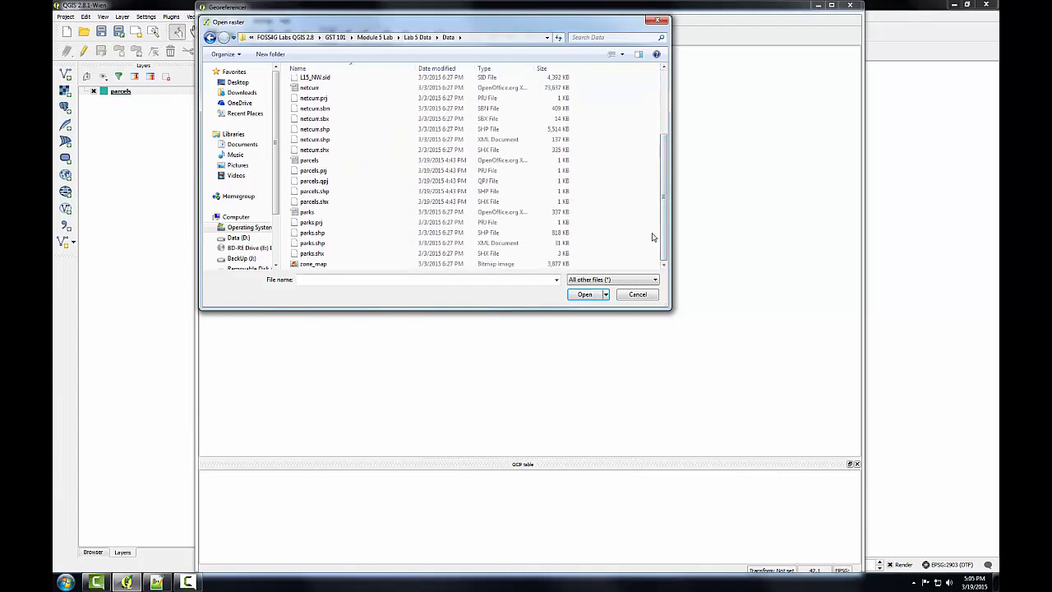
pyautogui.click(312, 263)
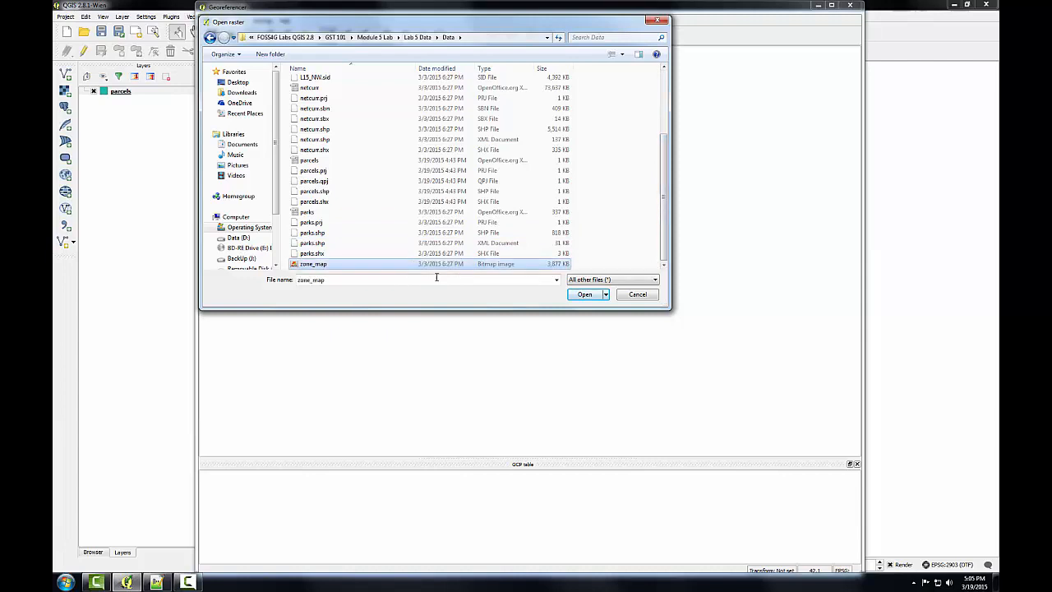
pyautogui.click(585, 294)
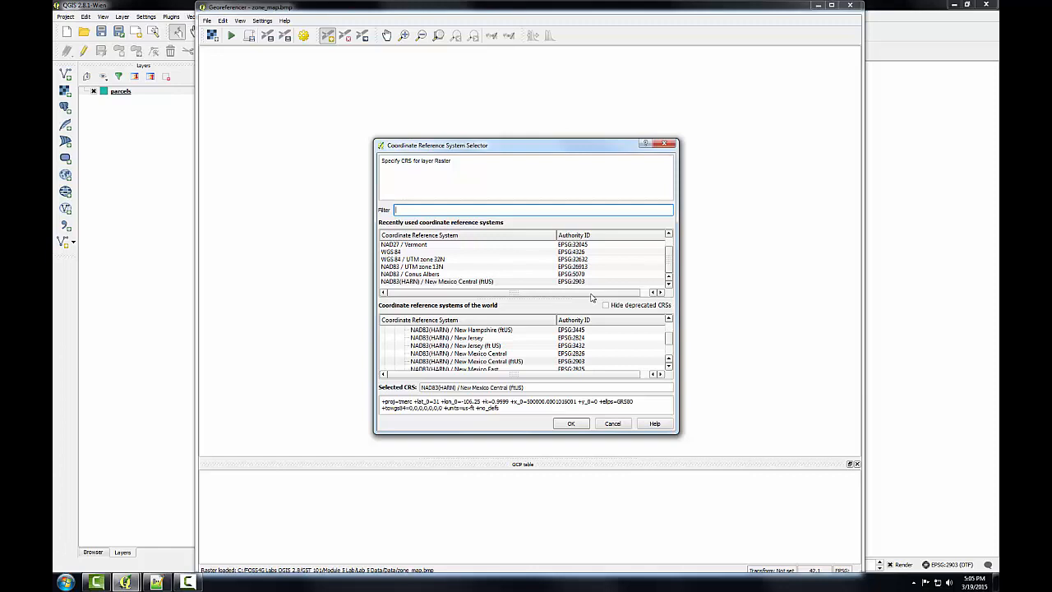
pyautogui.click(571, 423)
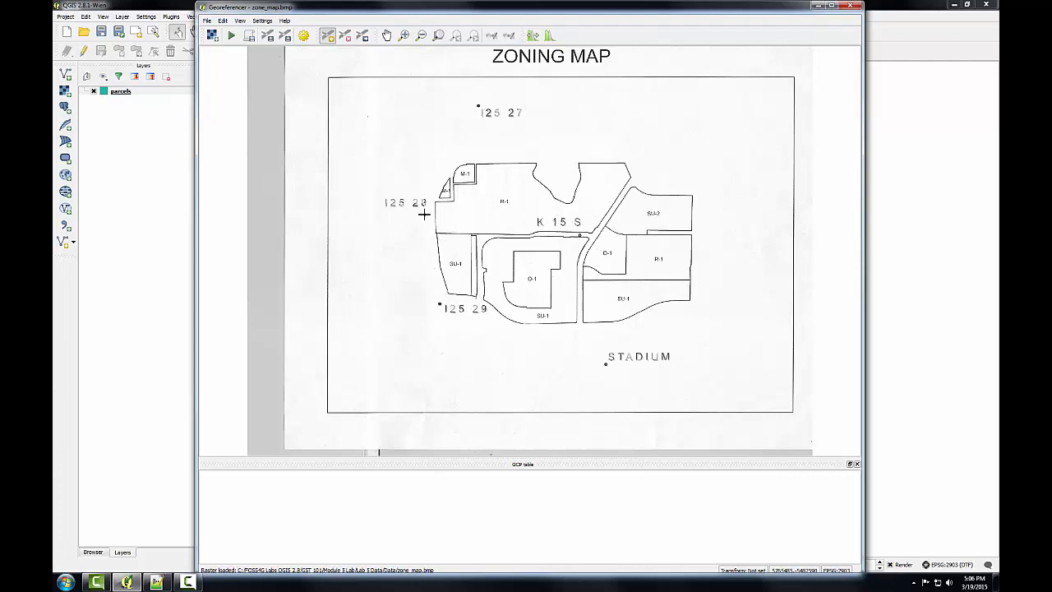
pyautogui.moveTo(429, 217)
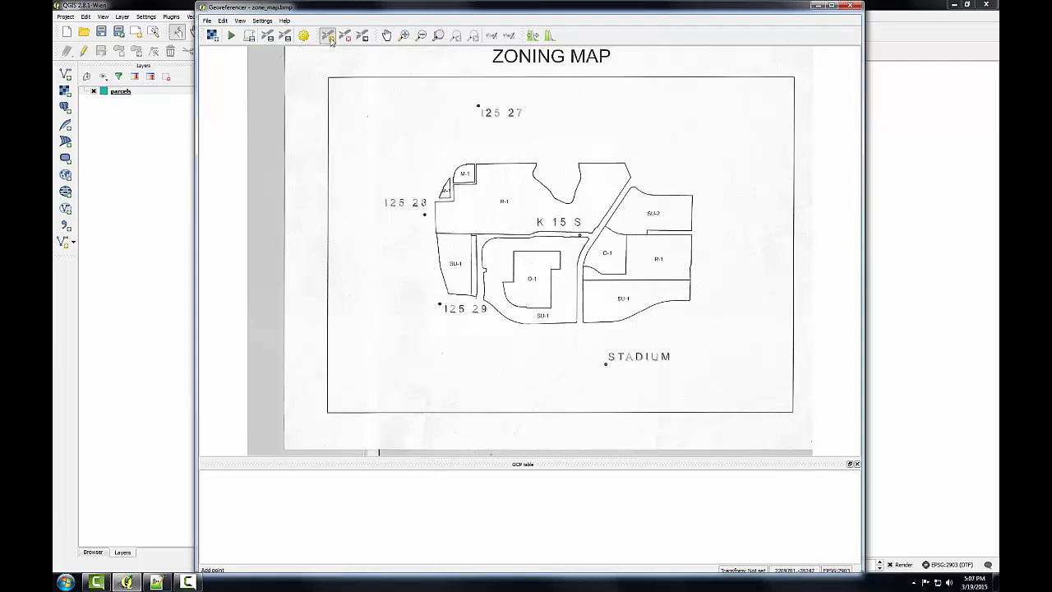
pyautogui.moveTo(327, 36)
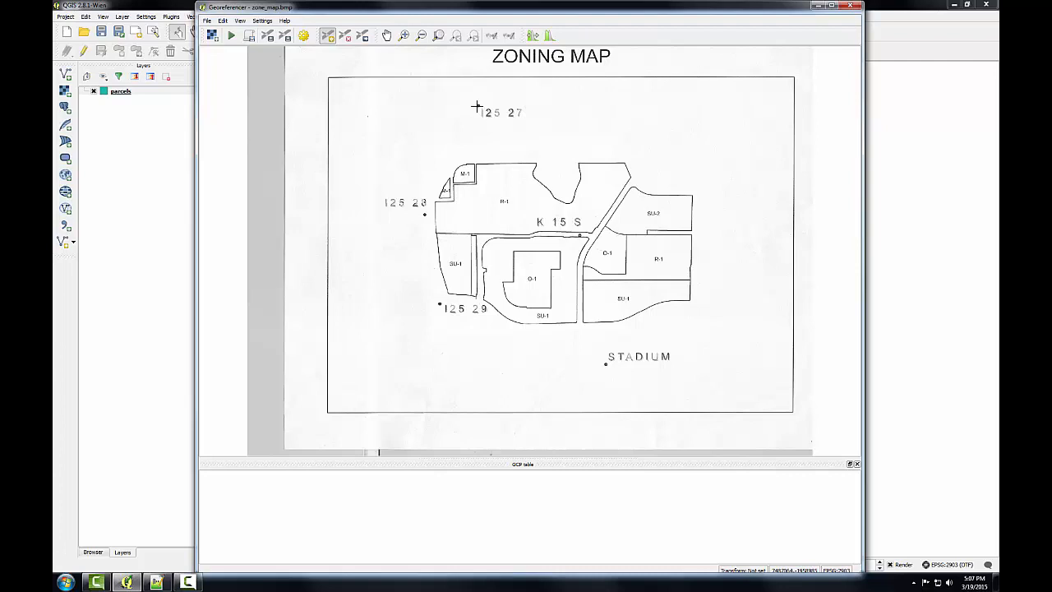
pyautogui.moveTo(473, 108)
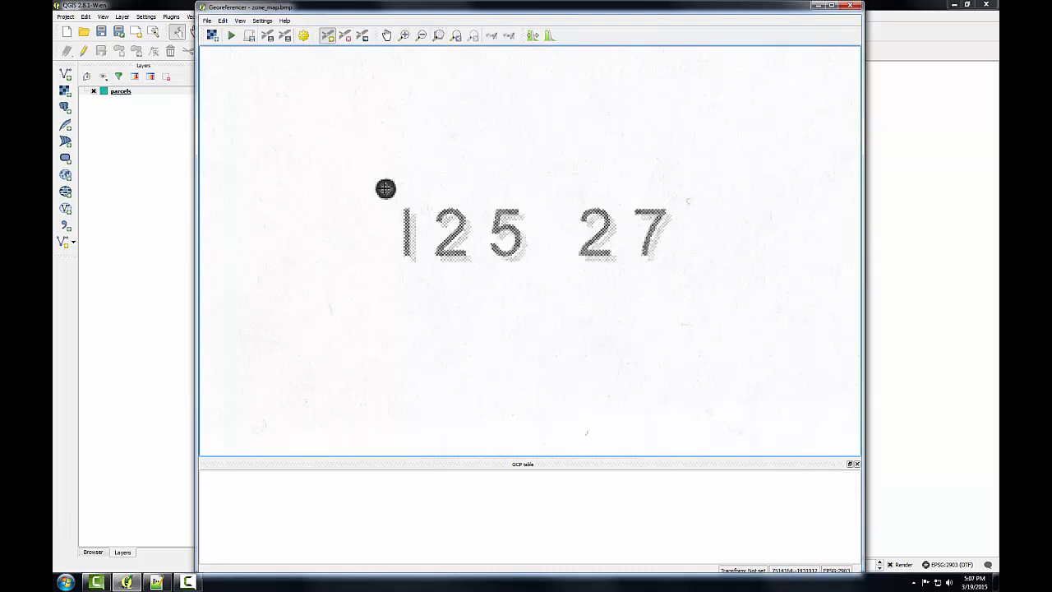
# Place a control point at the 125 27 grid mark, enter its map X/Y and zoom back out.
pyautogui.click(385, 187)
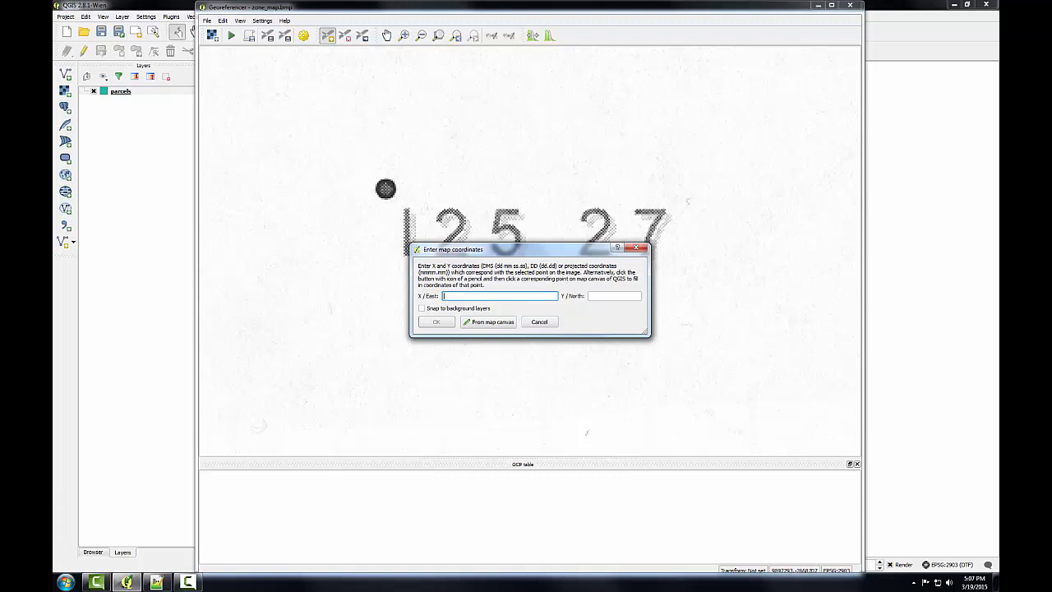
pyautogui.click(497, 296)
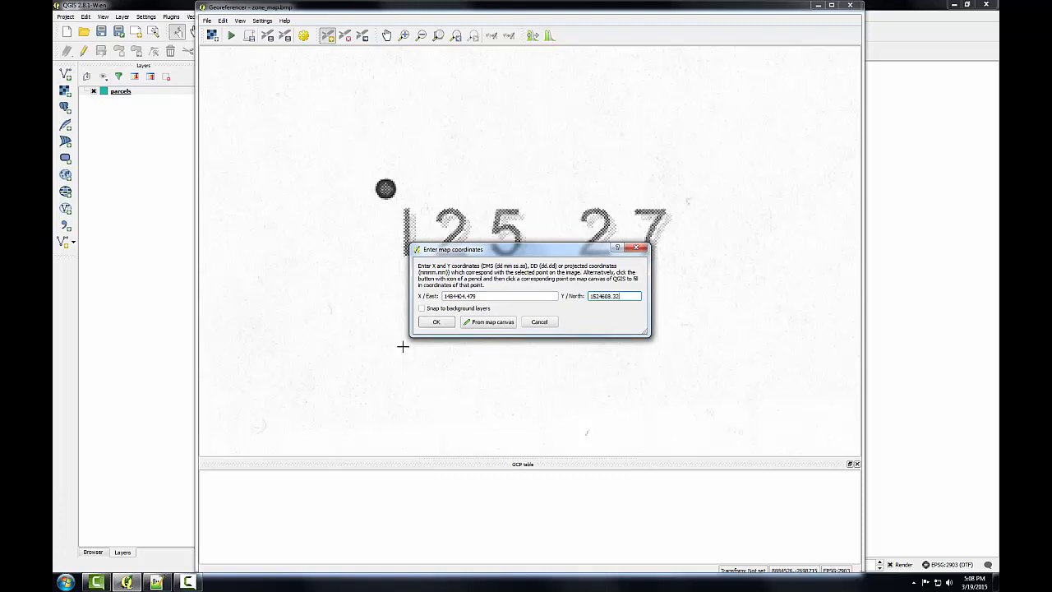
pyautogui.click(436, 320)
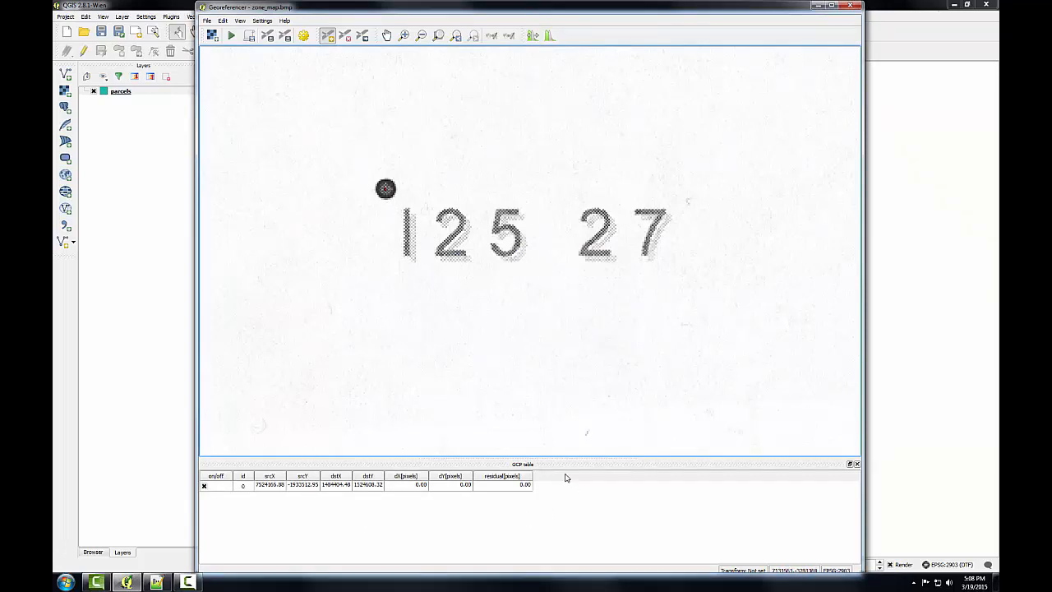
pyautogui.moveTo(499, 503)
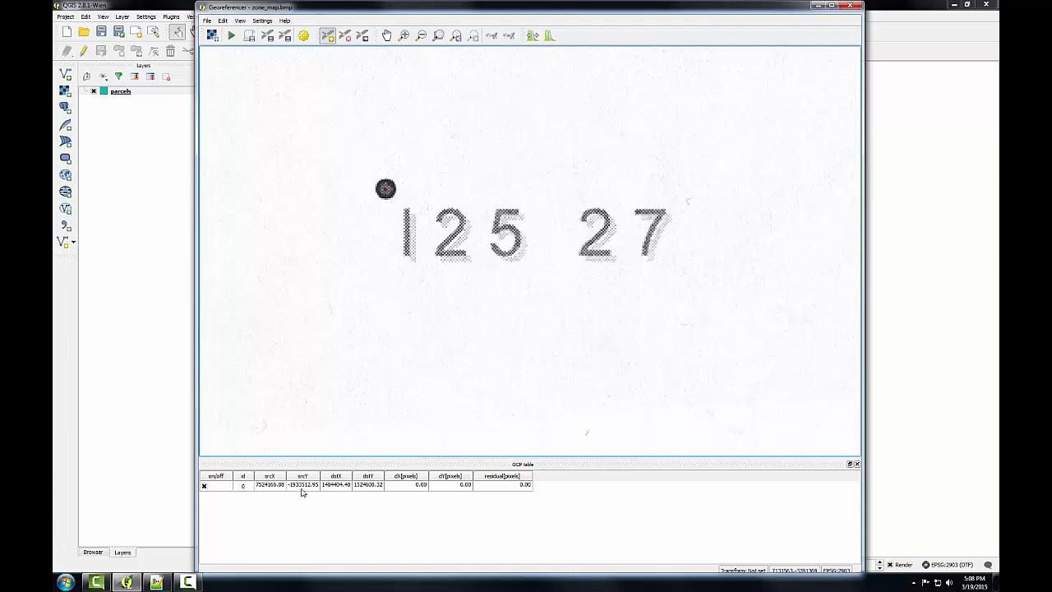
pyautogui.moveTo(365, 292)
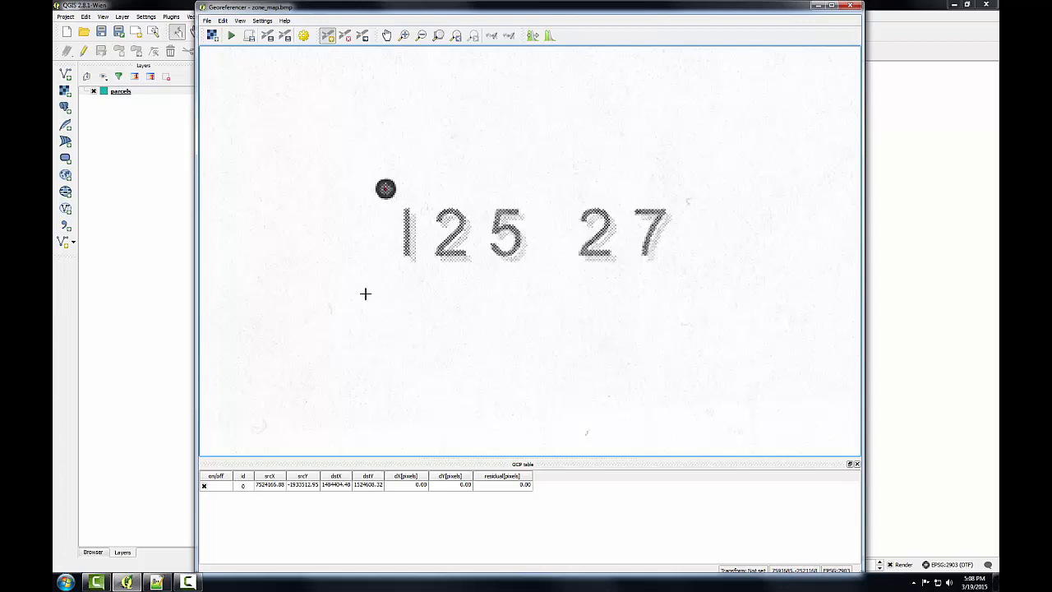
pyautogui.moveTo(419, 332)
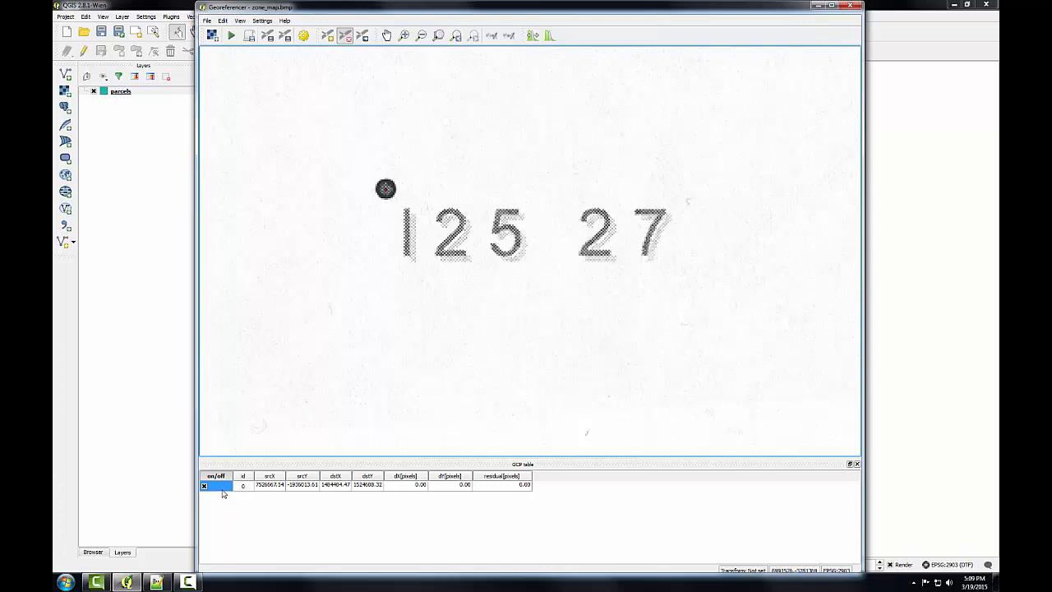
pyautogui.rightClick(217, 485)
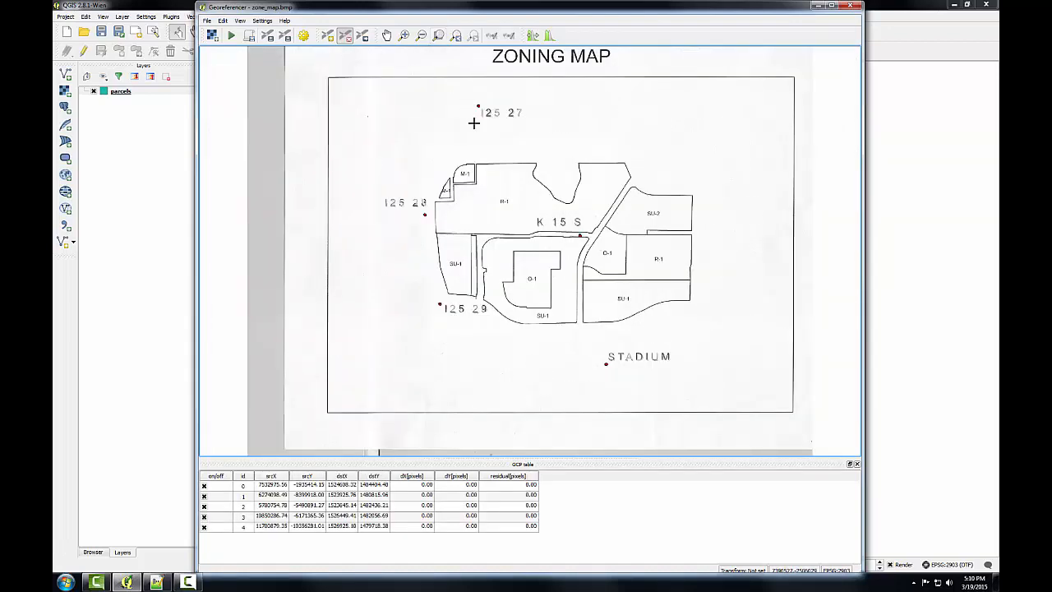
pyautogui.moveTo(393, 89)
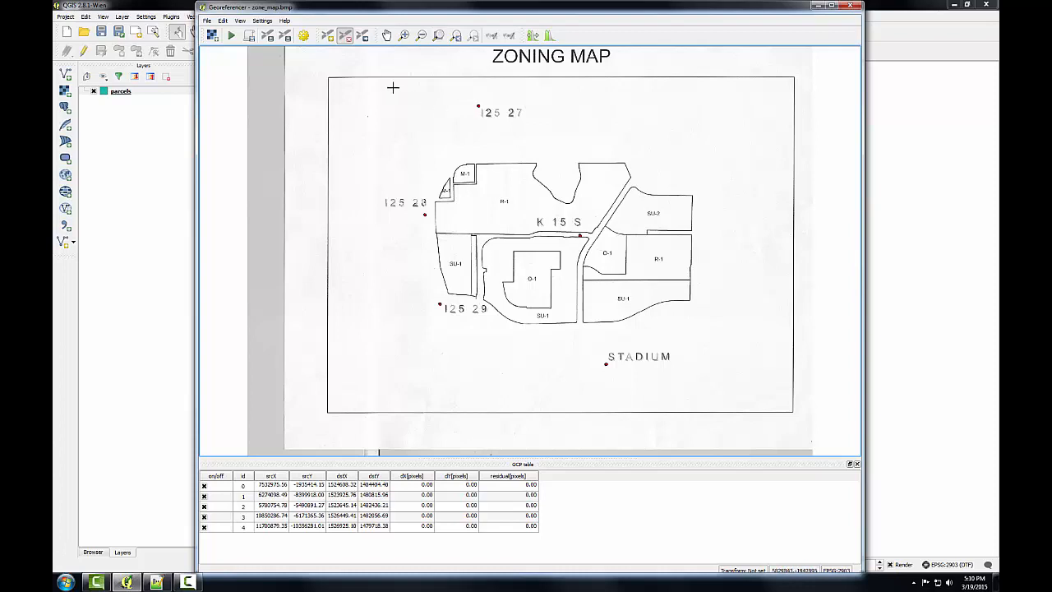
# Start georeferencing and set the transformation type to Polynomial 1.
pyautogui.click(234, 37)
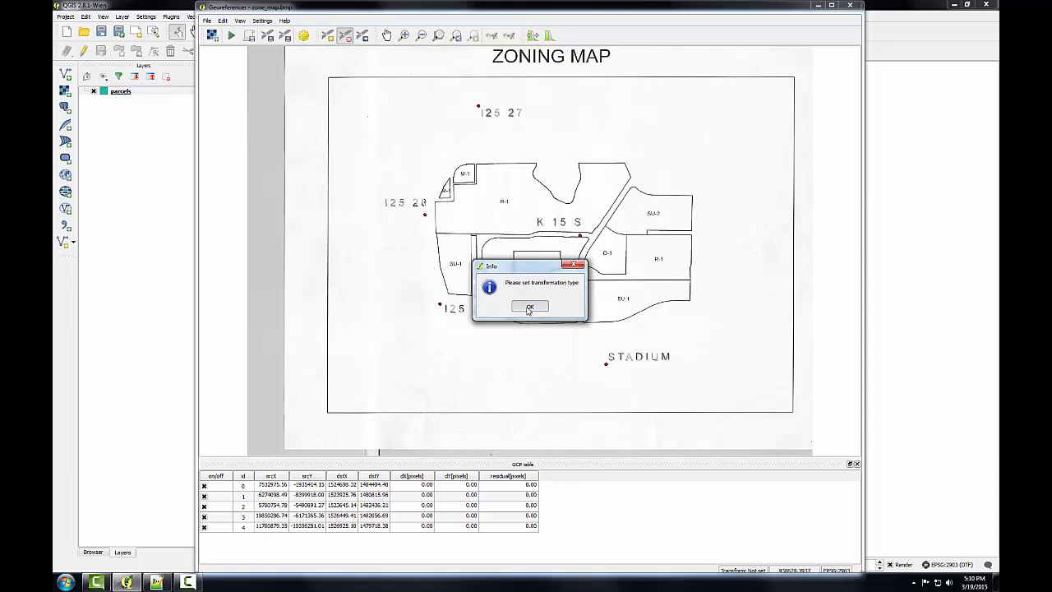
pyautogui.click(530, 308)
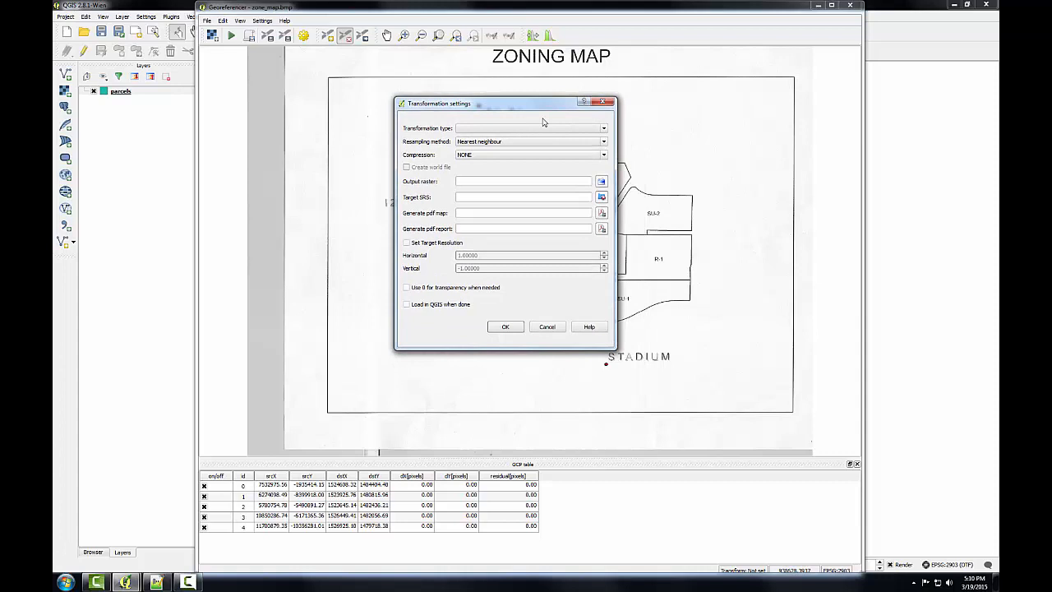
pyautogui.click(605, 128)
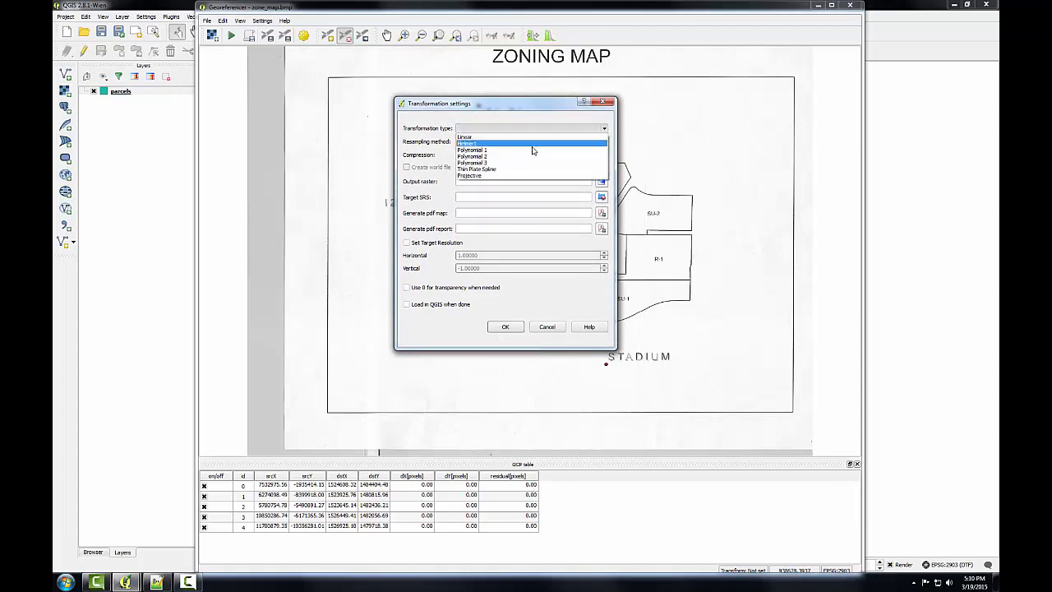
pyautogui.click(472, 150)
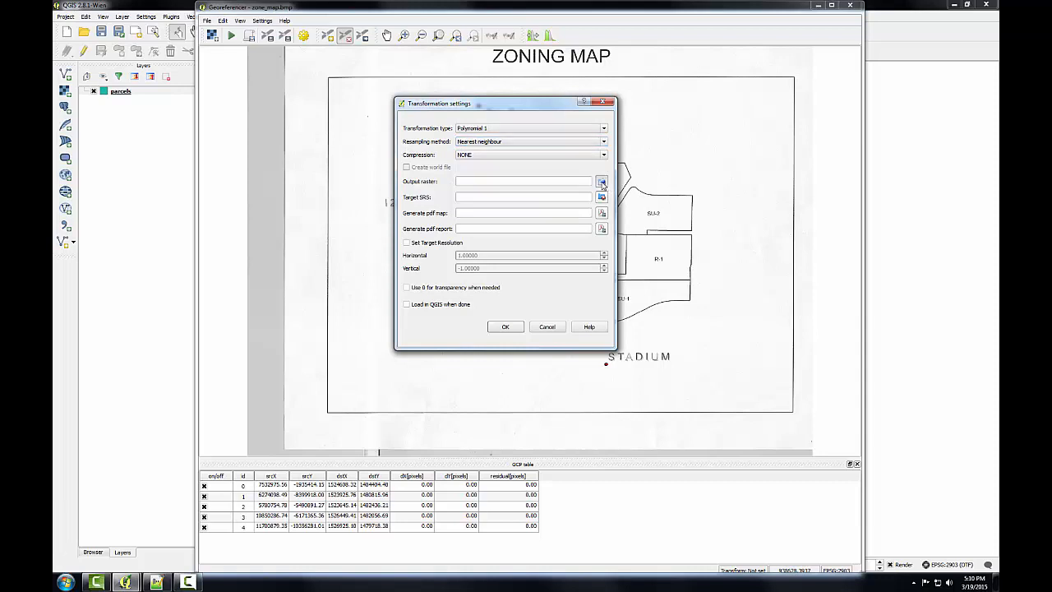
# Name the output raster file and begin choosing the target coordinate system.
pyautogui.click(602, 181)
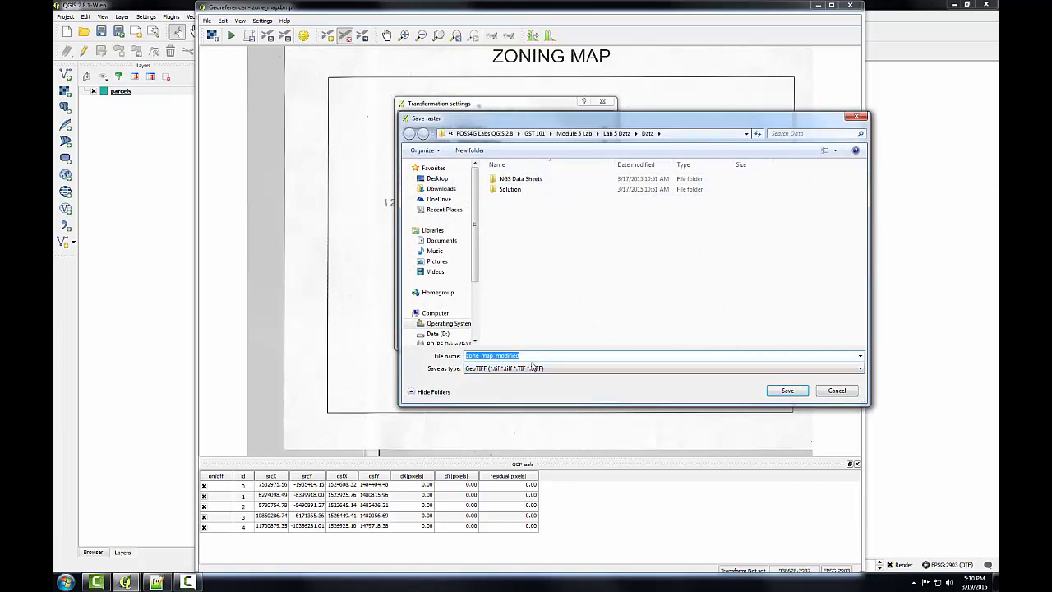
pyautogui.click(785, 391)
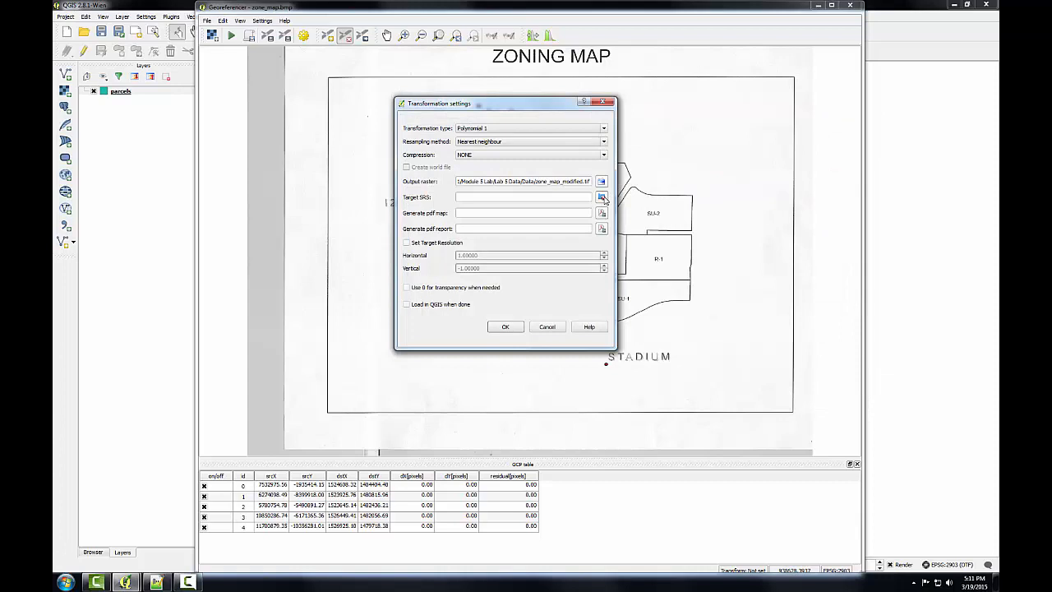
pyautogui.click(602, 197)
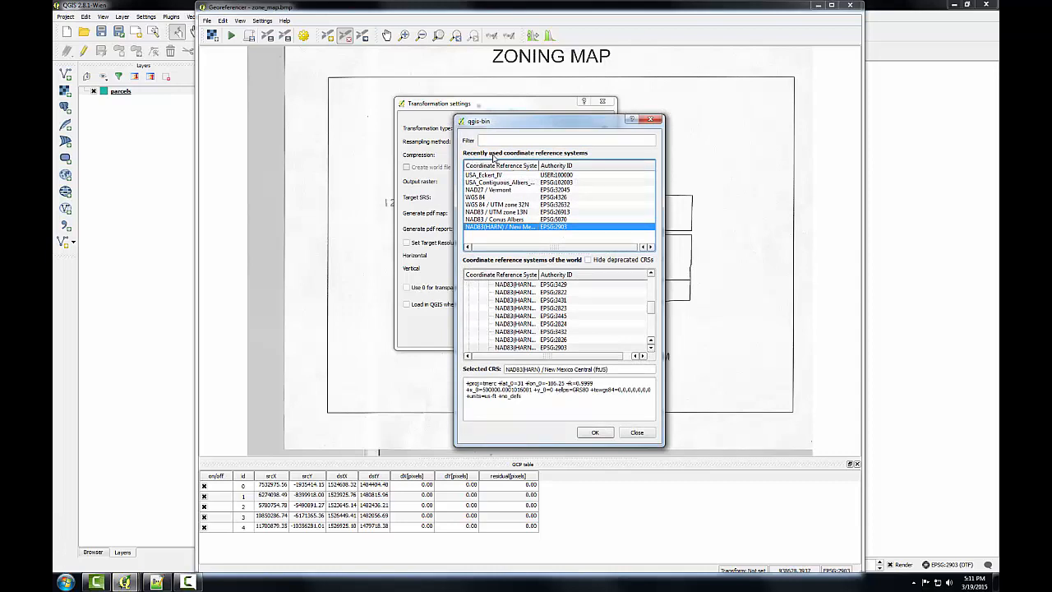
pyautogui.moveTo(520, 213)
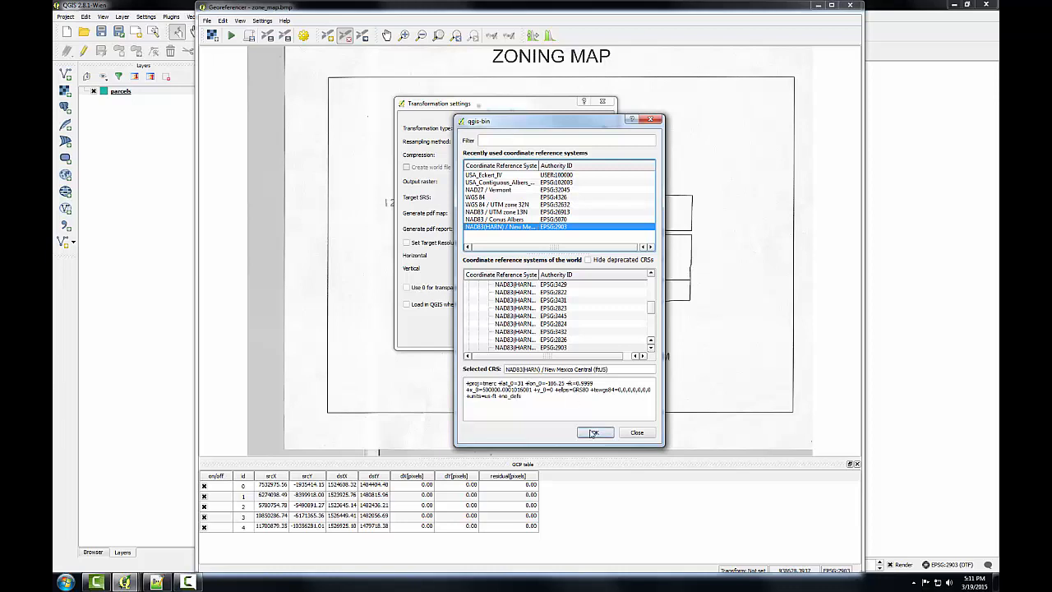
# Confirm the target CRS, tick Load in QGIS when done, and run the georeferencing.
pyautogui.click(595, 432)
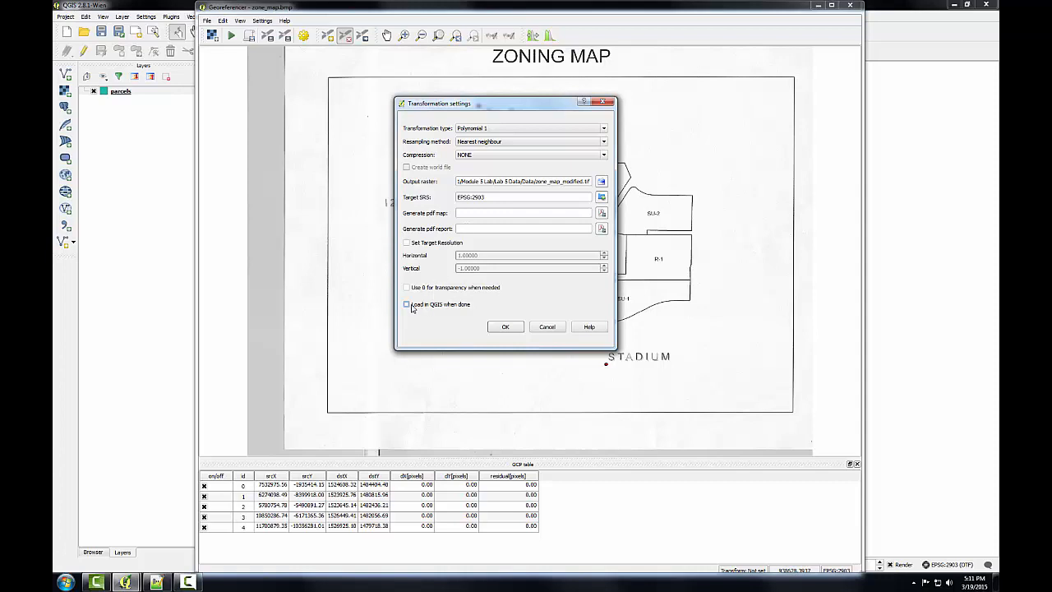
pyautogui.click(406, 304)
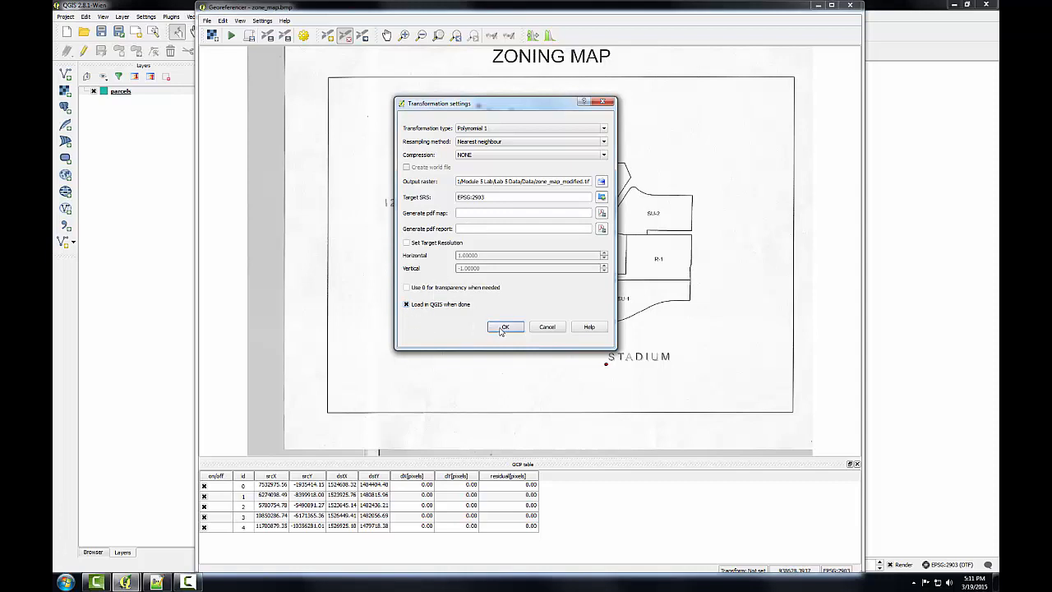
pyautogui.click(504, 325)
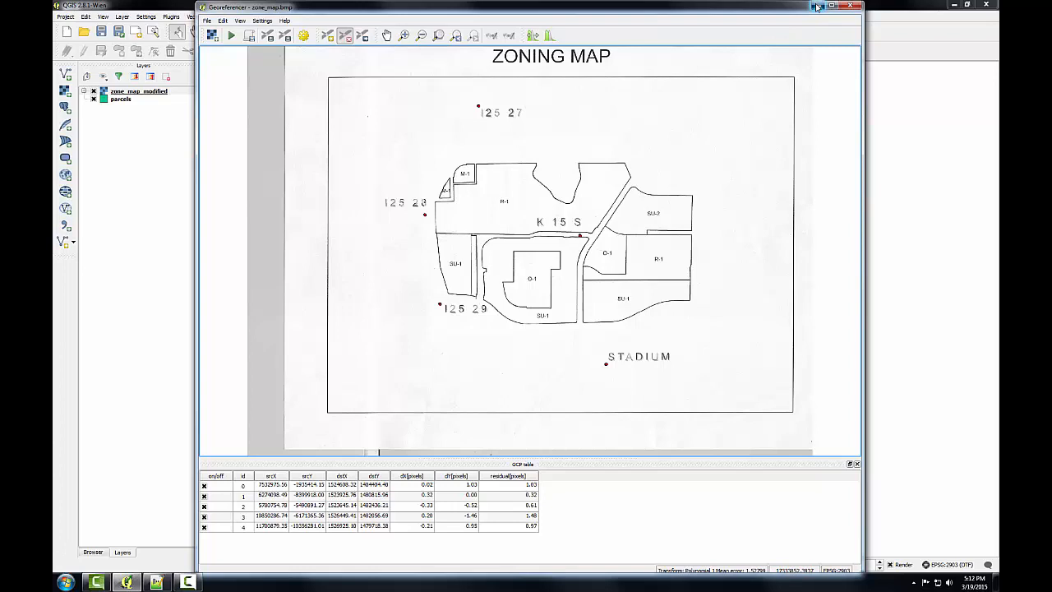
# Back in the main window, zoom the map to the zone_map_modified layer.
pyautogui.click(859, 7)
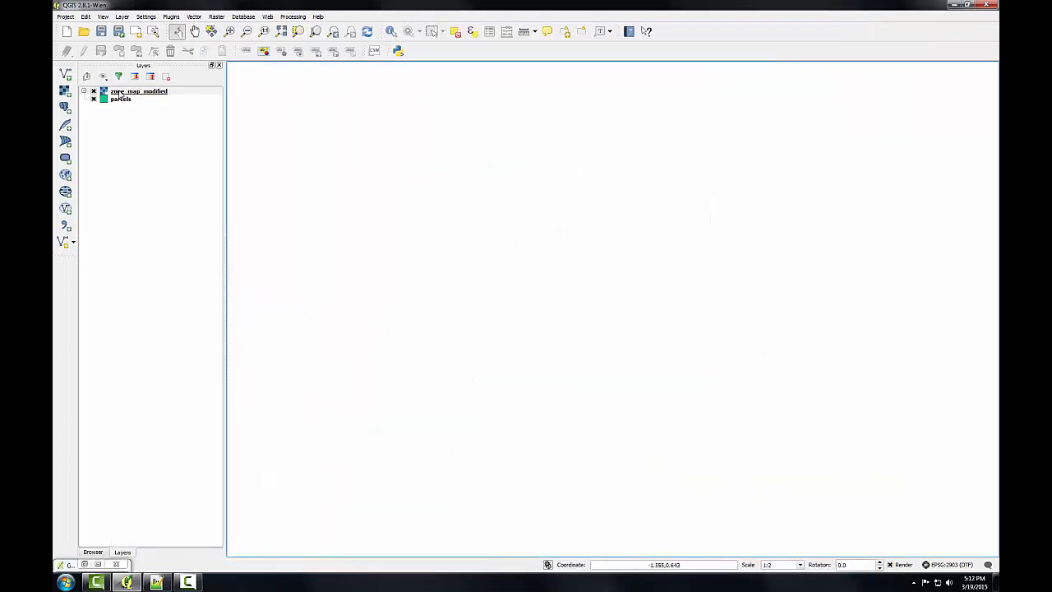
pyautogui.rightClick(138, 92)
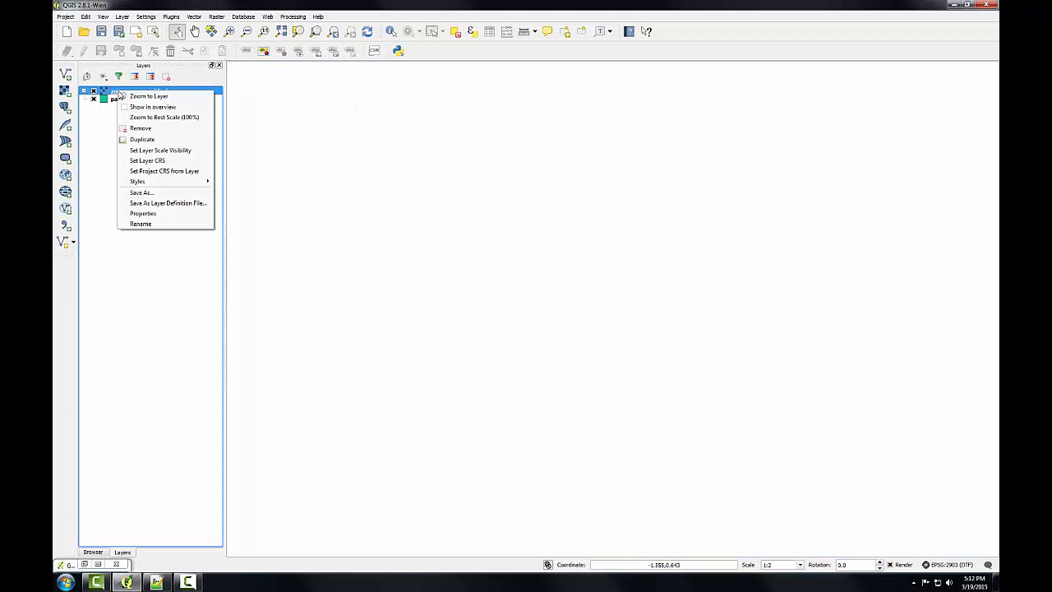
pyautogui.moveTo(148, 95)
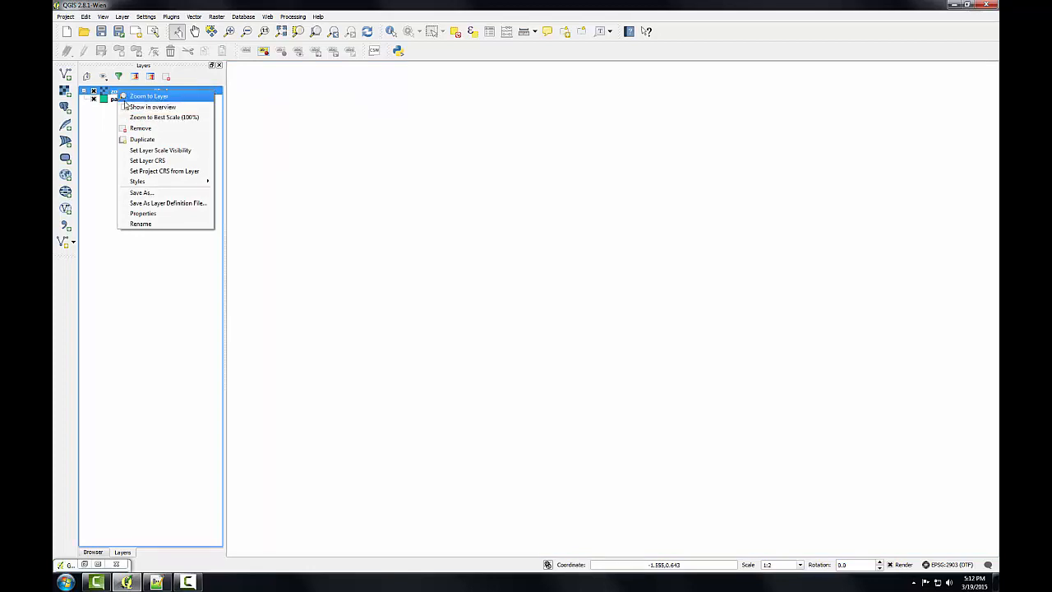
pyautogui.click(148, 95)
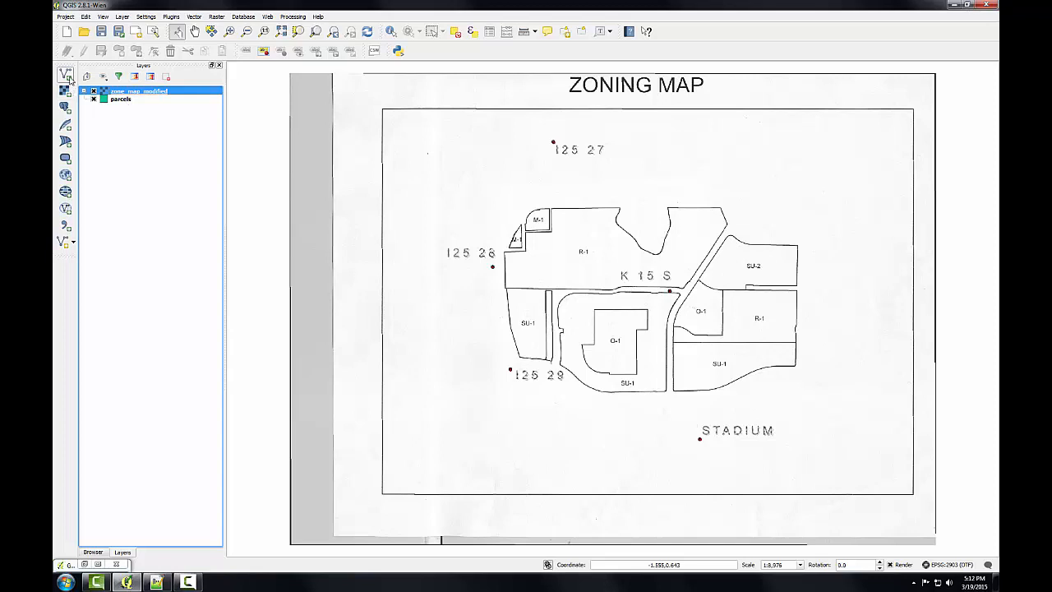
pyautogui.moveTo(66, 75)
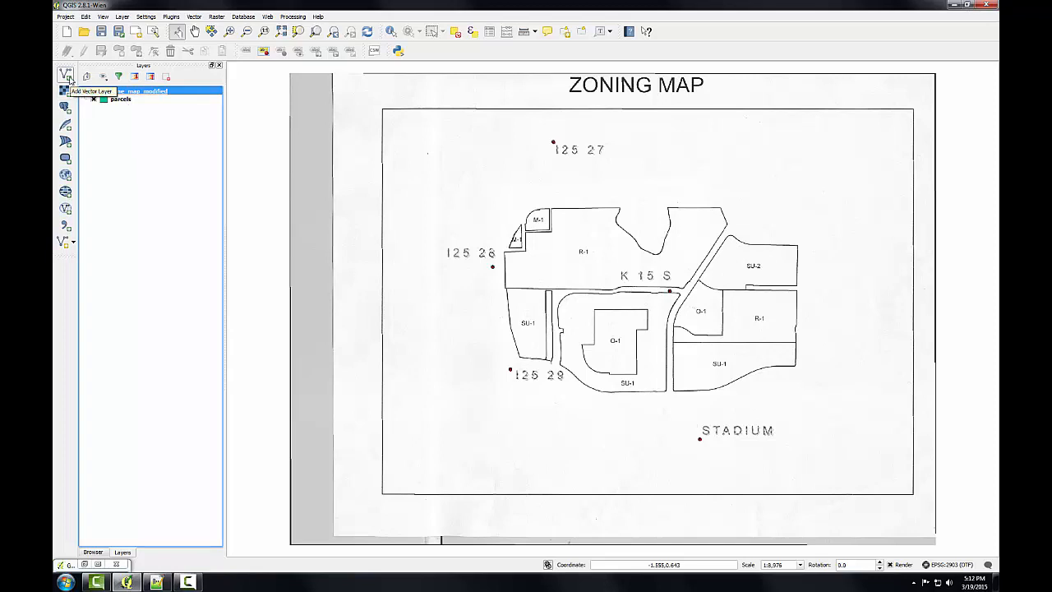
# Add the streets shapefile (netcurv.shp) as a vector layer over the zoning map.
pyautogui.click(66, 74)
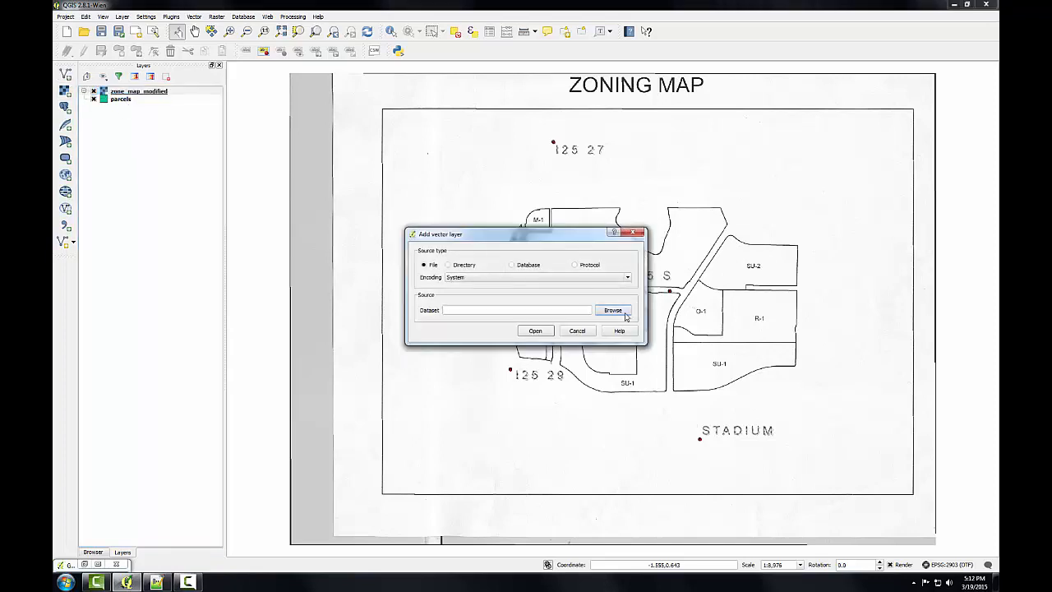
pyautogui.click(611, 309)
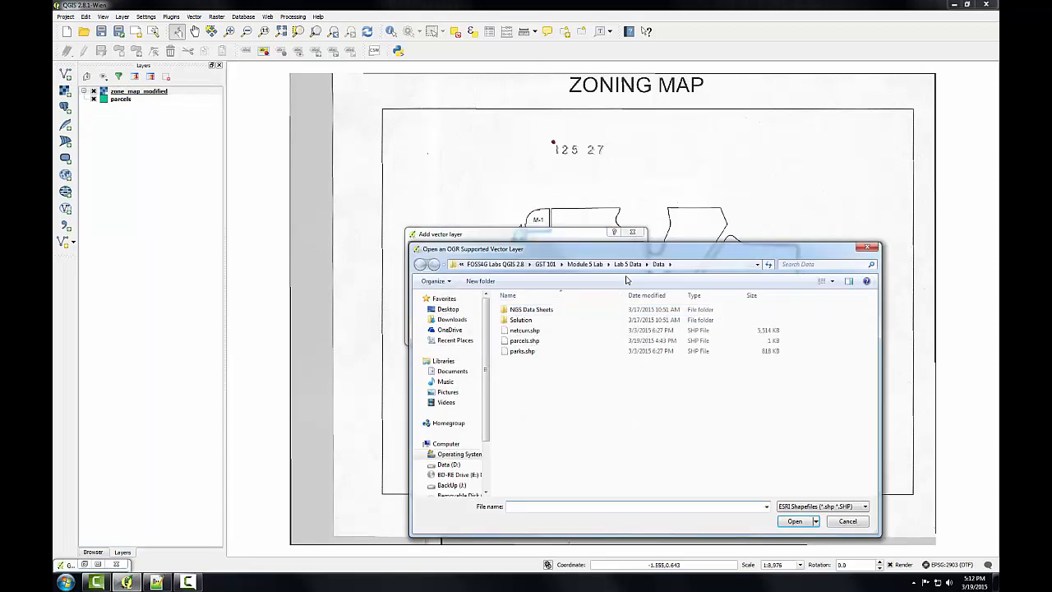
pyautogui.click(524, 329)
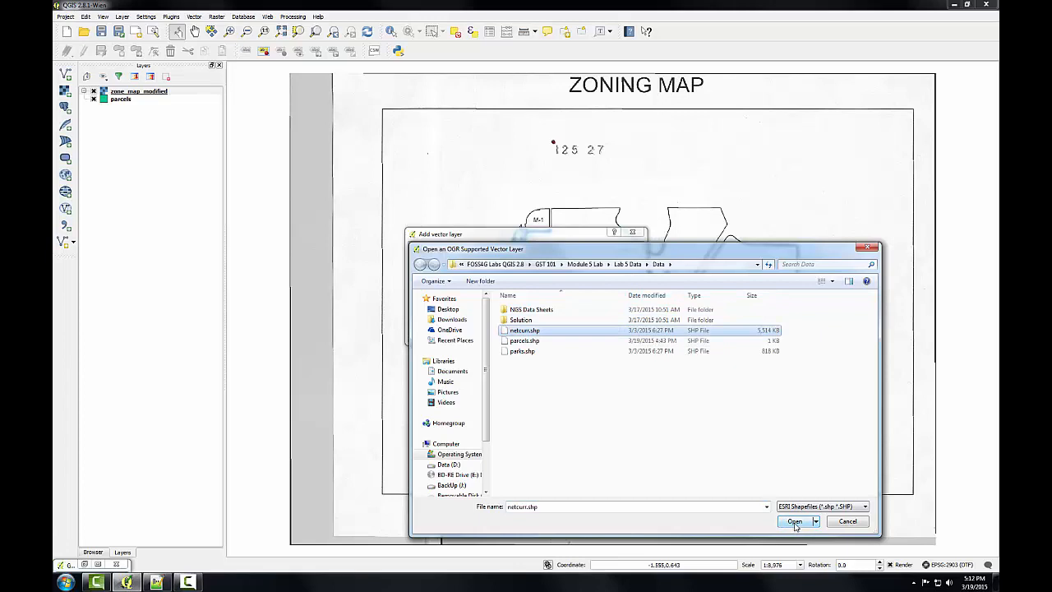
pyautogui.click(794, 520)
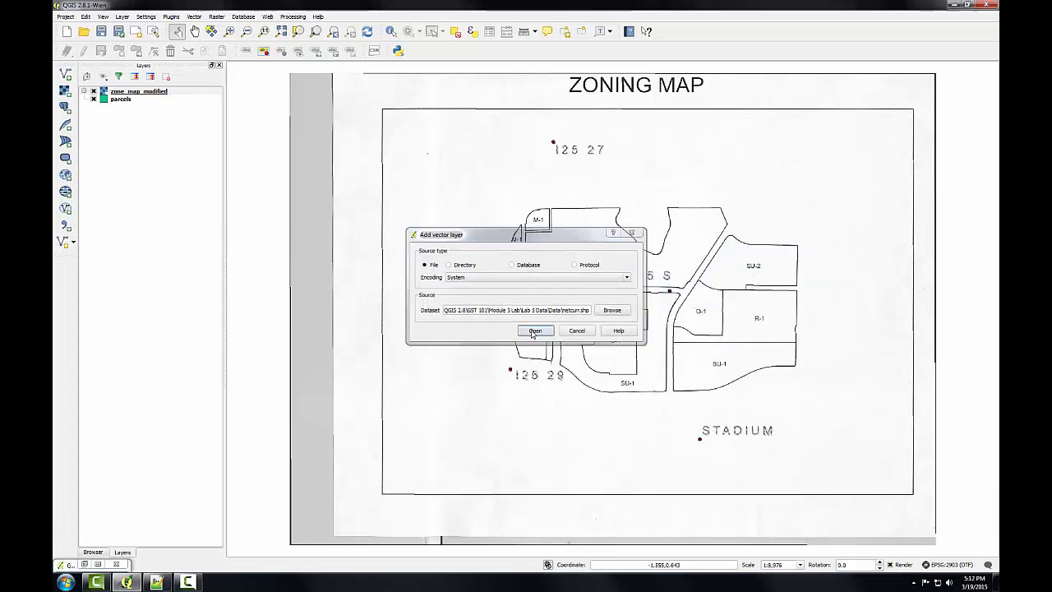
pyautogui.click(536, 329)
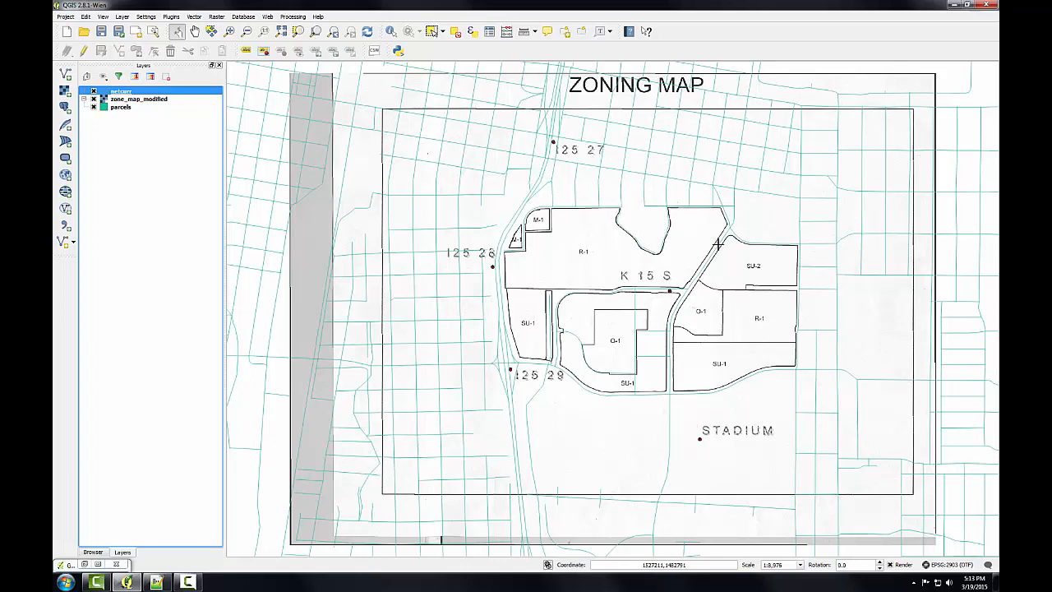
pyautogui.click(122, 107)
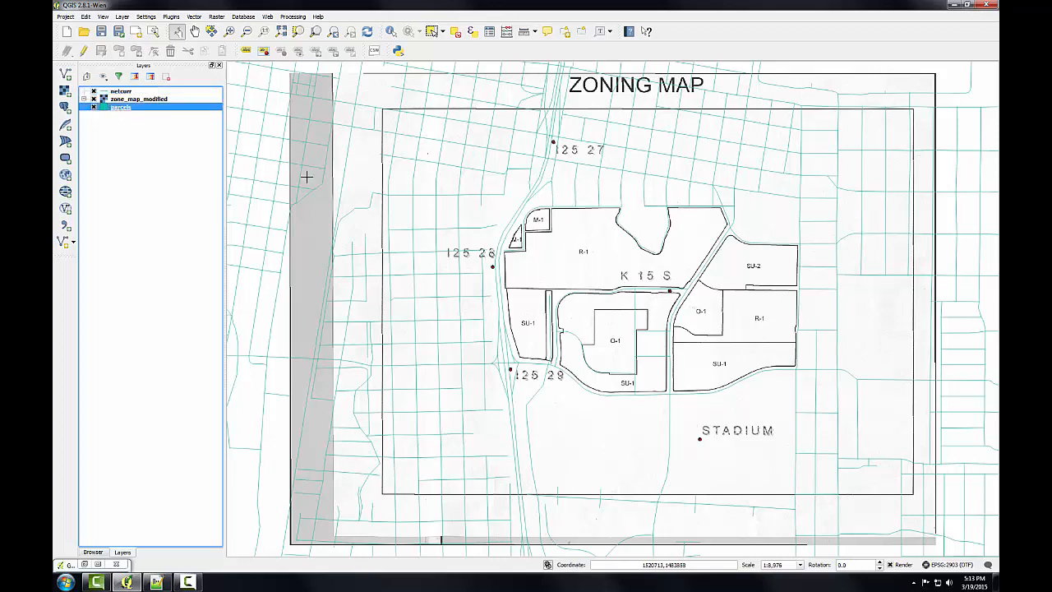